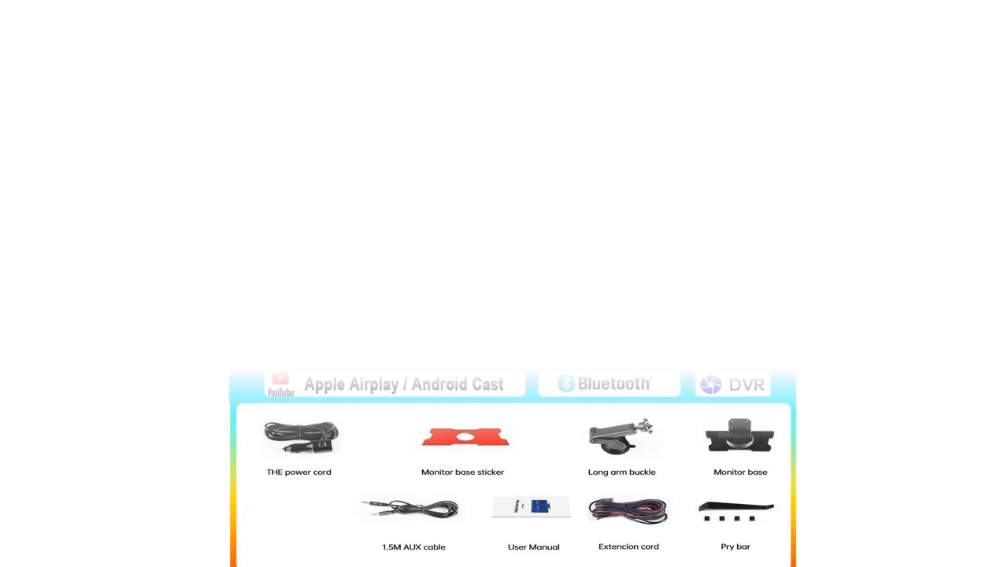
pyautogui.scroll(3)
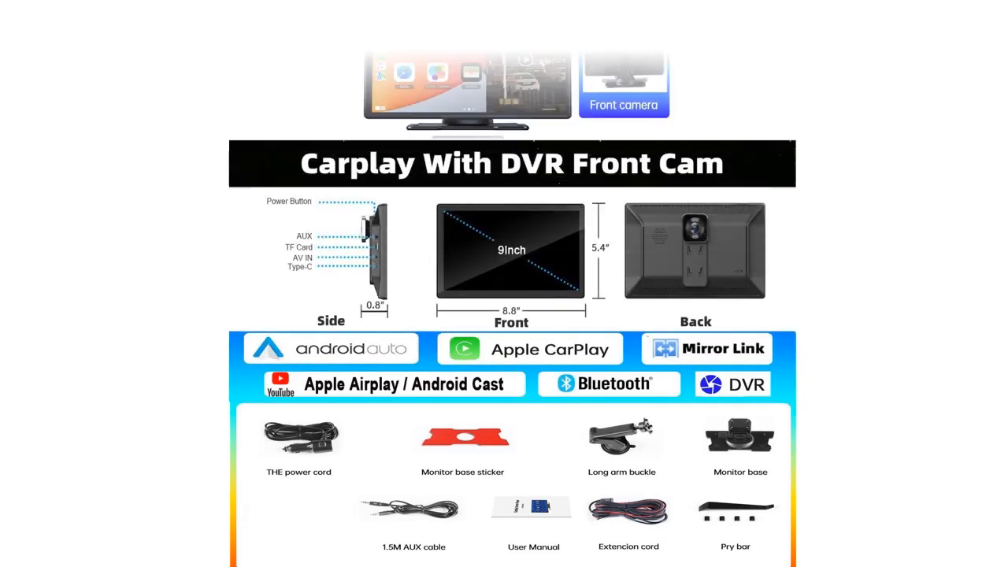